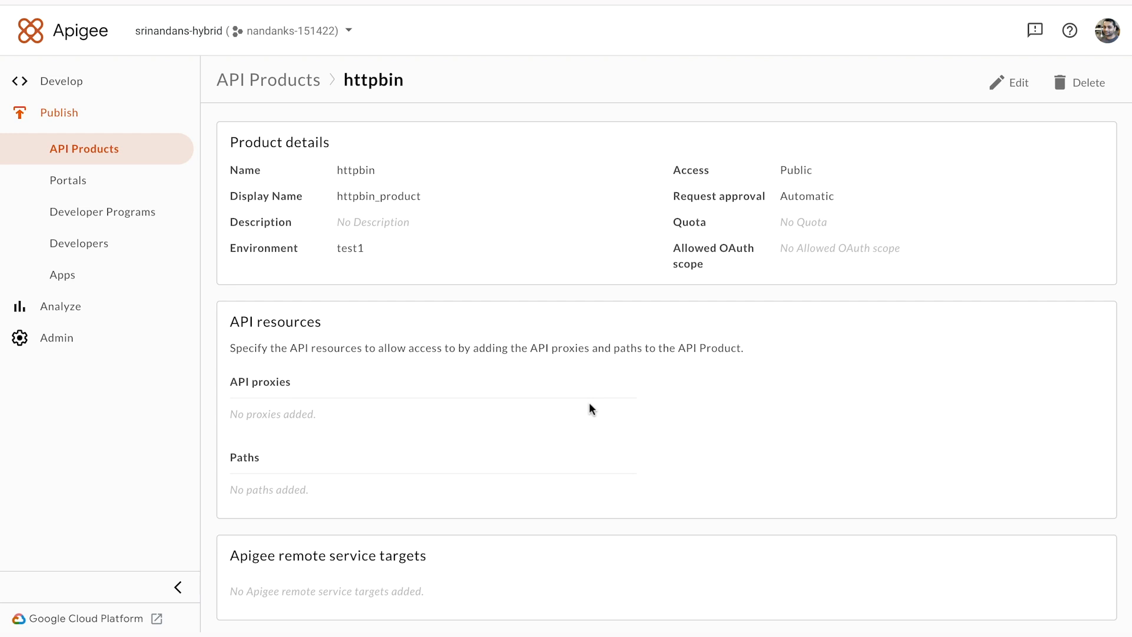
# Review the httpbin product's access, approval, environment and empty proxy and target lists
pyautogui.scroll(-3)
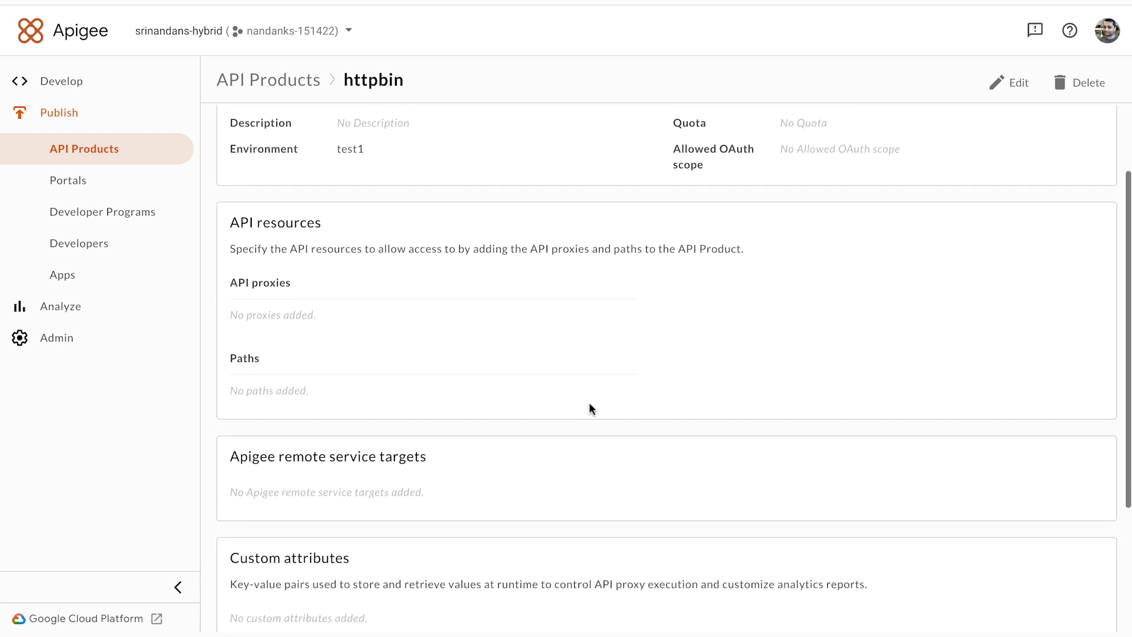
pyautogui.moveTo(439, 396)
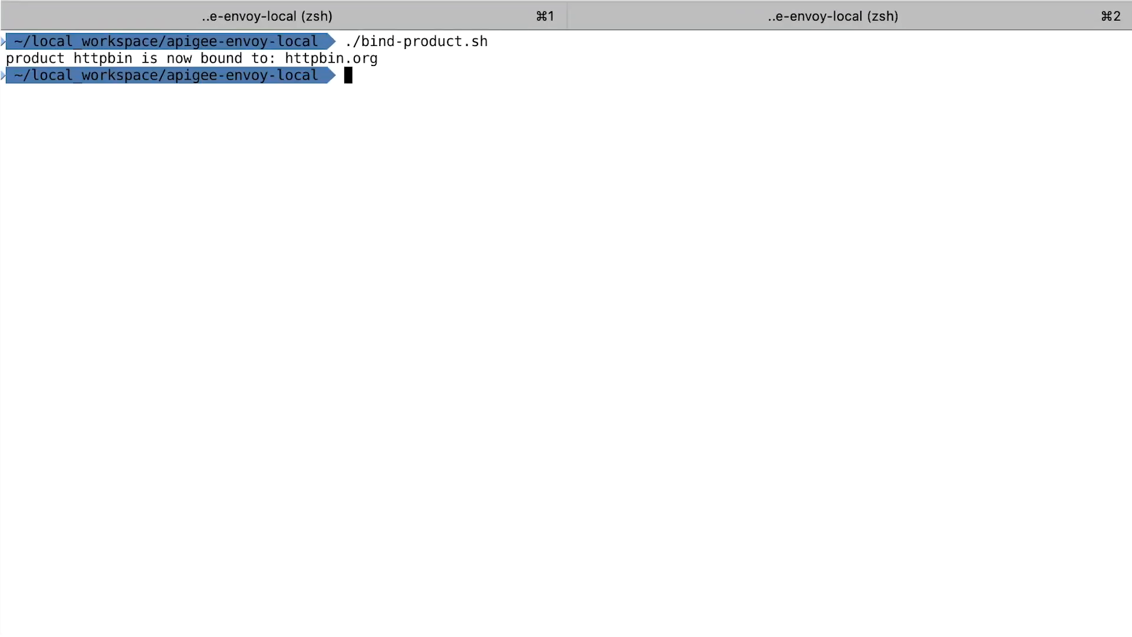
# Print bind-product.sh, which adds the httpbin.org binding via apigee-remote-service-cli
pyautogui.write('cat bind-product.sh')
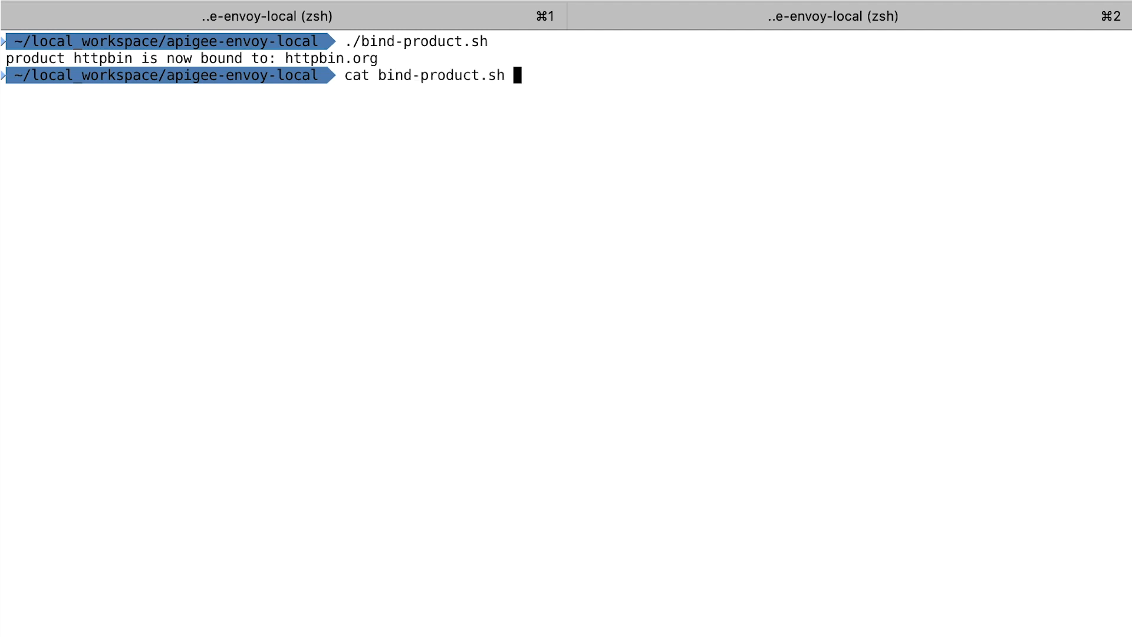
pyautogui.press('Enter')
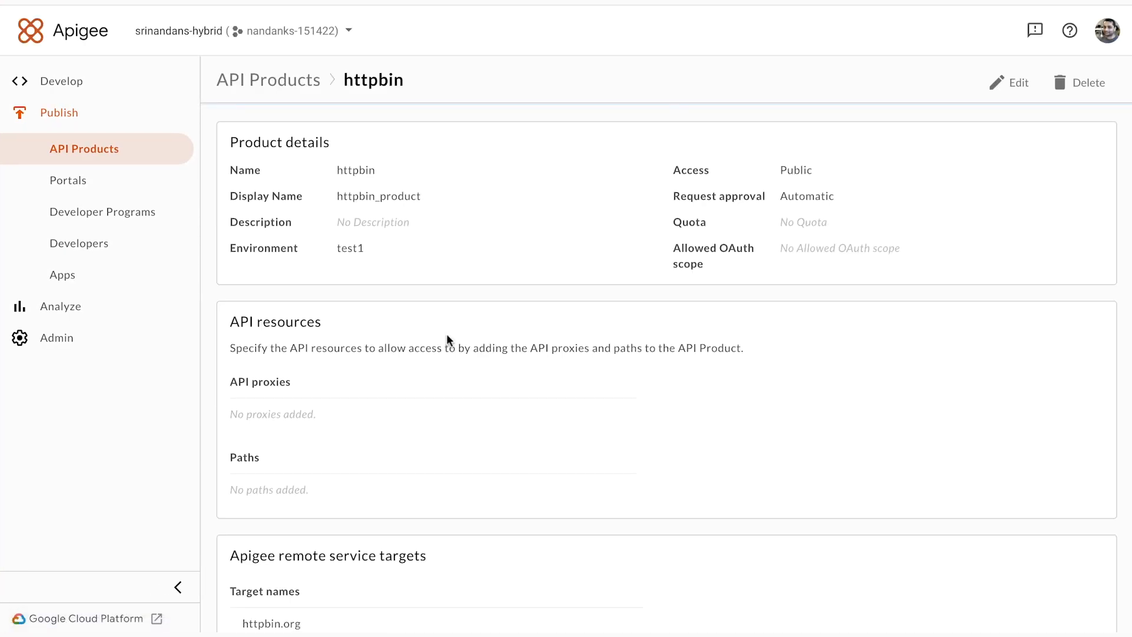
# Check that httpbin.org appears under the httpbin product's remote service targets
pyautogui.scroll(-3)
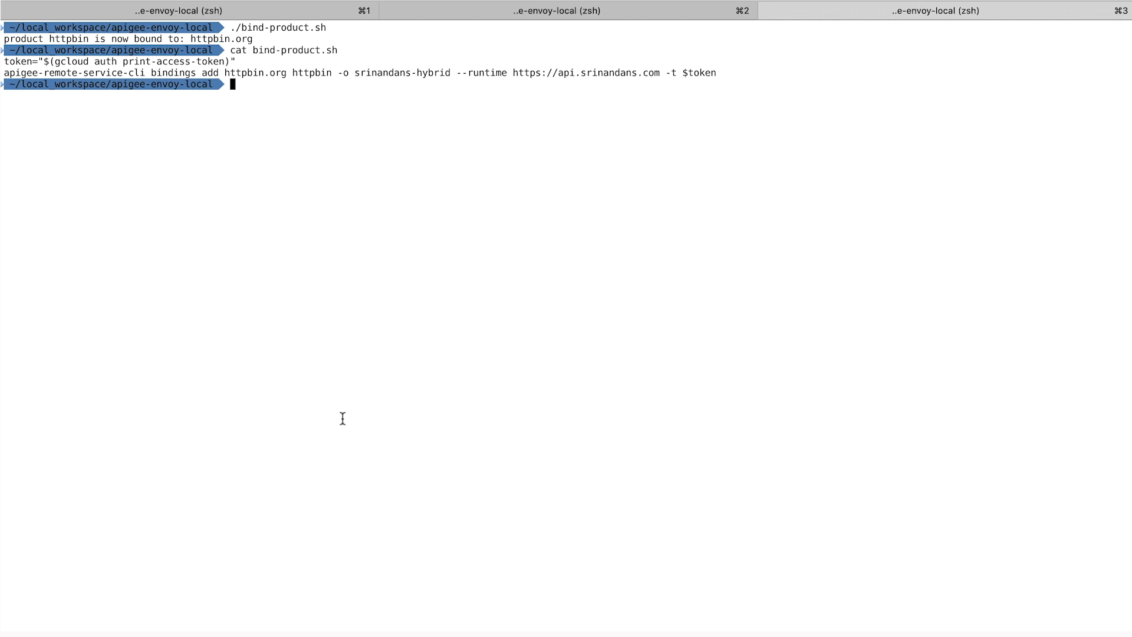
# Run the analytics script, show local-fluentd.conf and print envoy-local.yaml
pyautogui.write('./stop-analytics.sh')
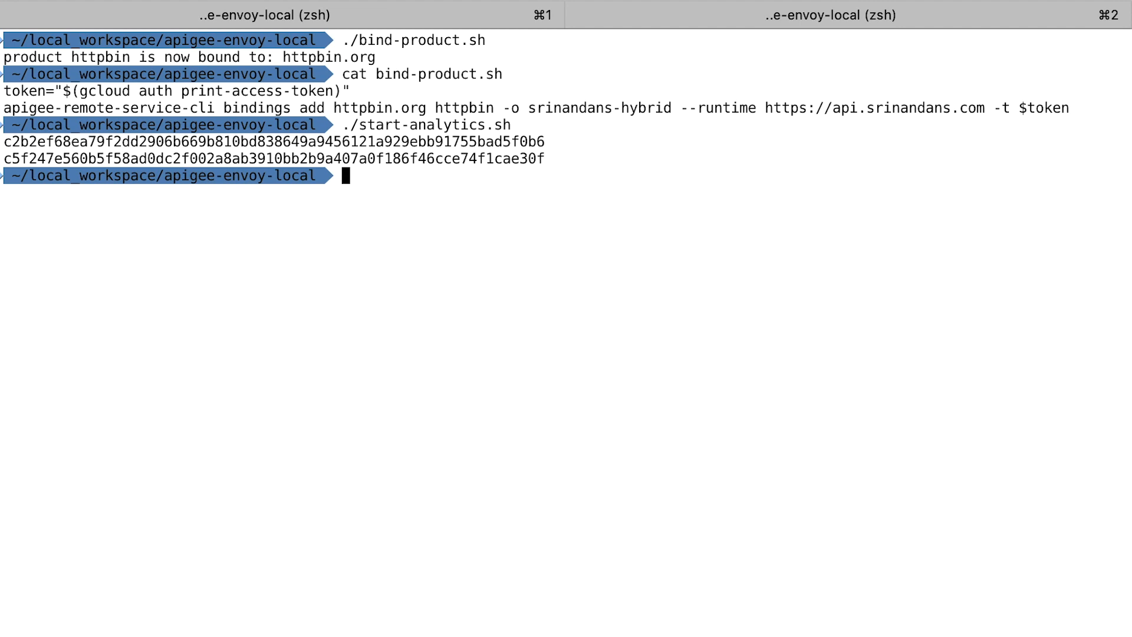
pyautogui.write('cat local-fluentd.conf')
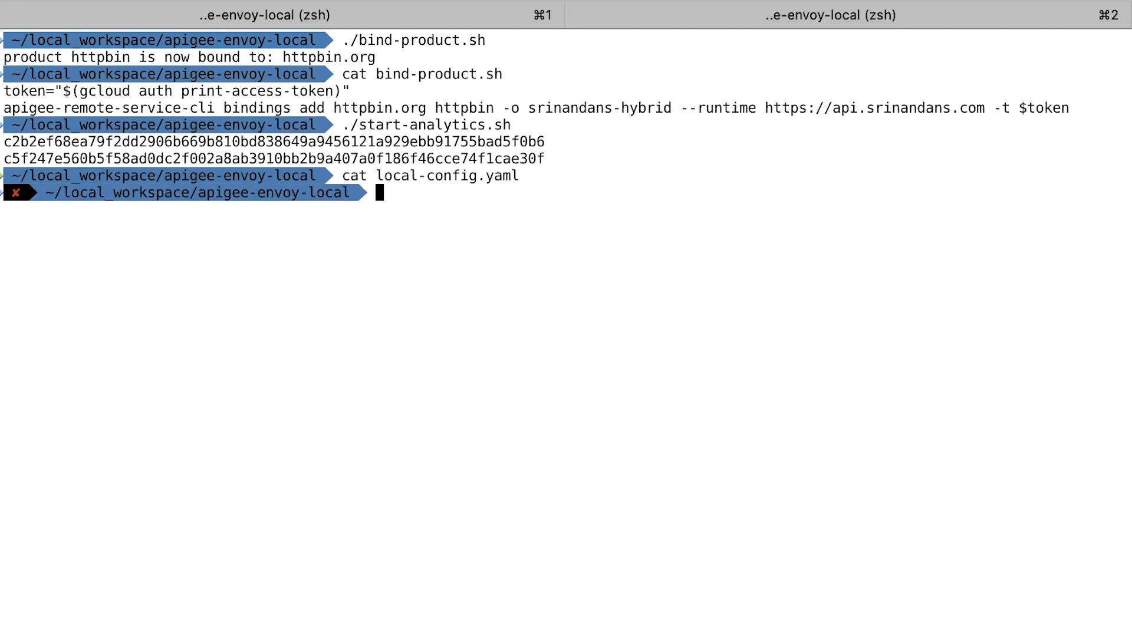
pyautogui.write('cat envoy-local.yaml')
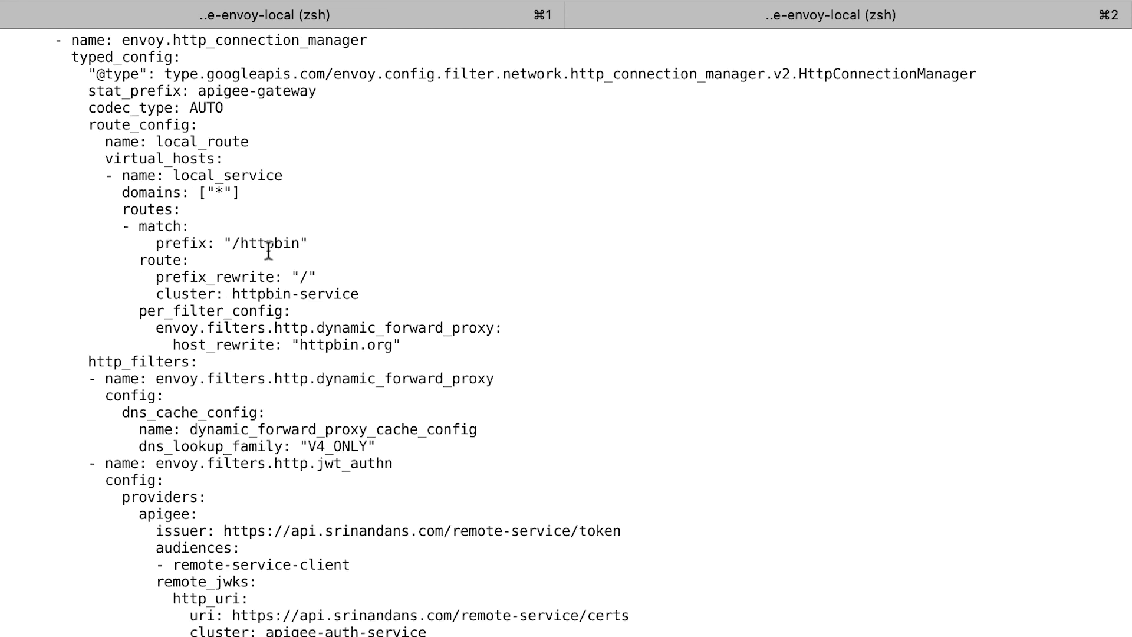
# Highlight the /httpbin route prefix and the ext_authz filter section in the Envoy config
pyautogui.doubleClick(271, 243)
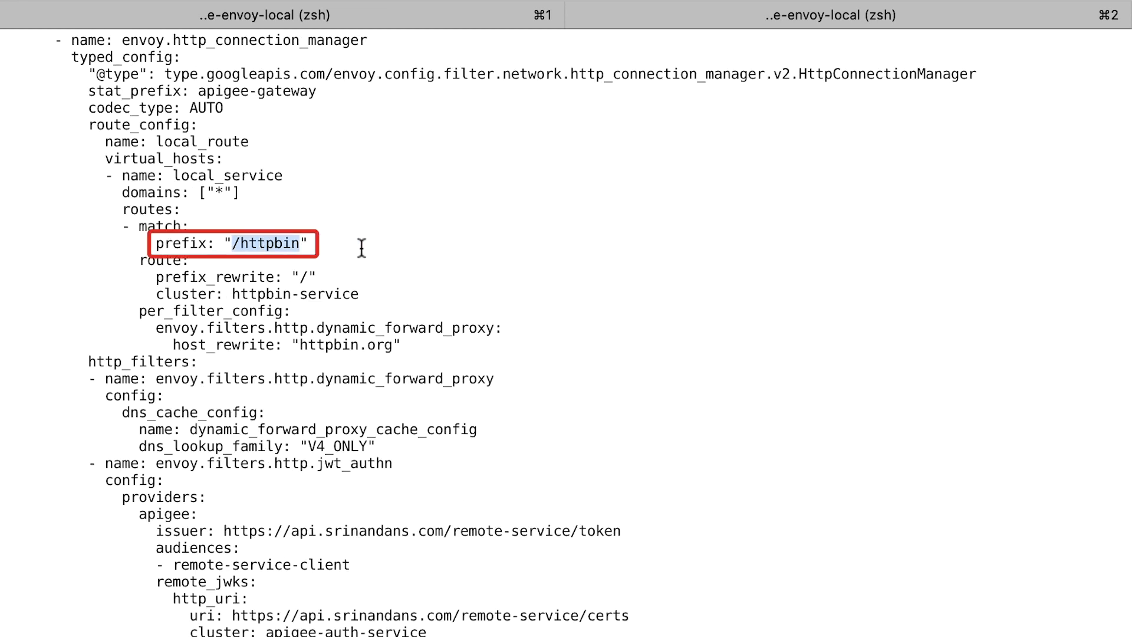
pyautogui.scroll(-3)
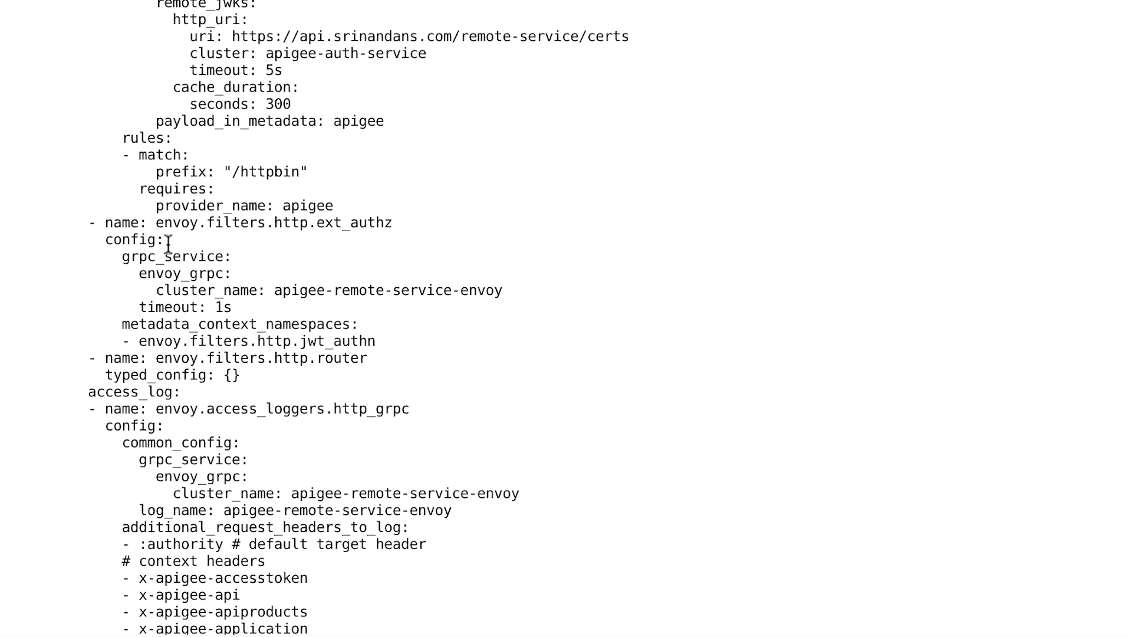
pyautogui.moveTo(77, 225)
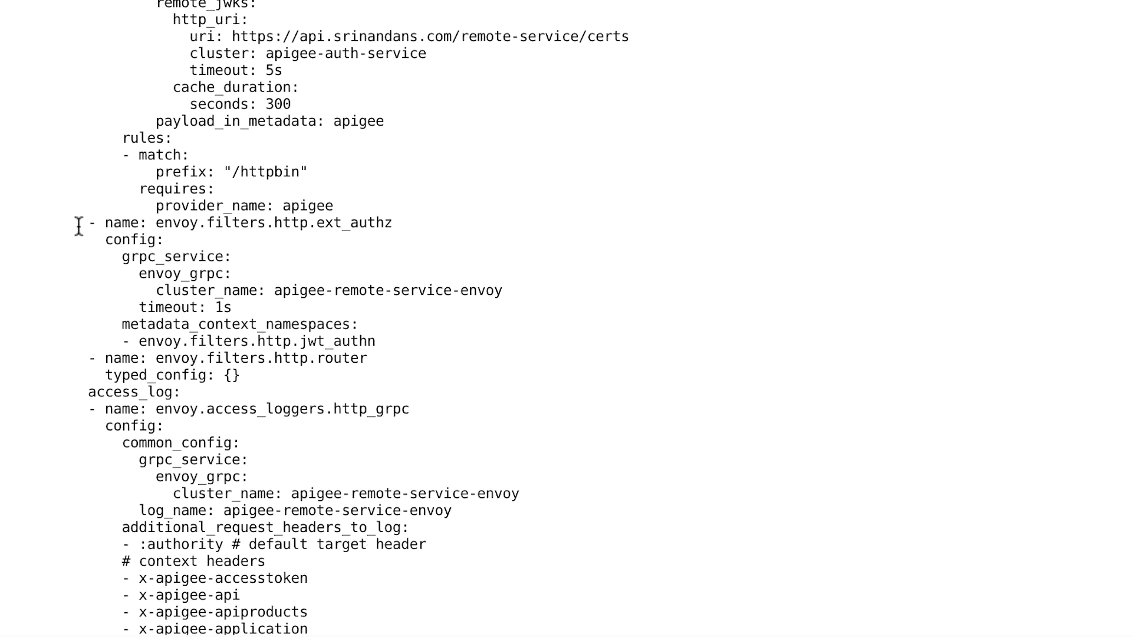
pyautogui.moveTo(80, 222); pyautogui.dragTo(401, 358)
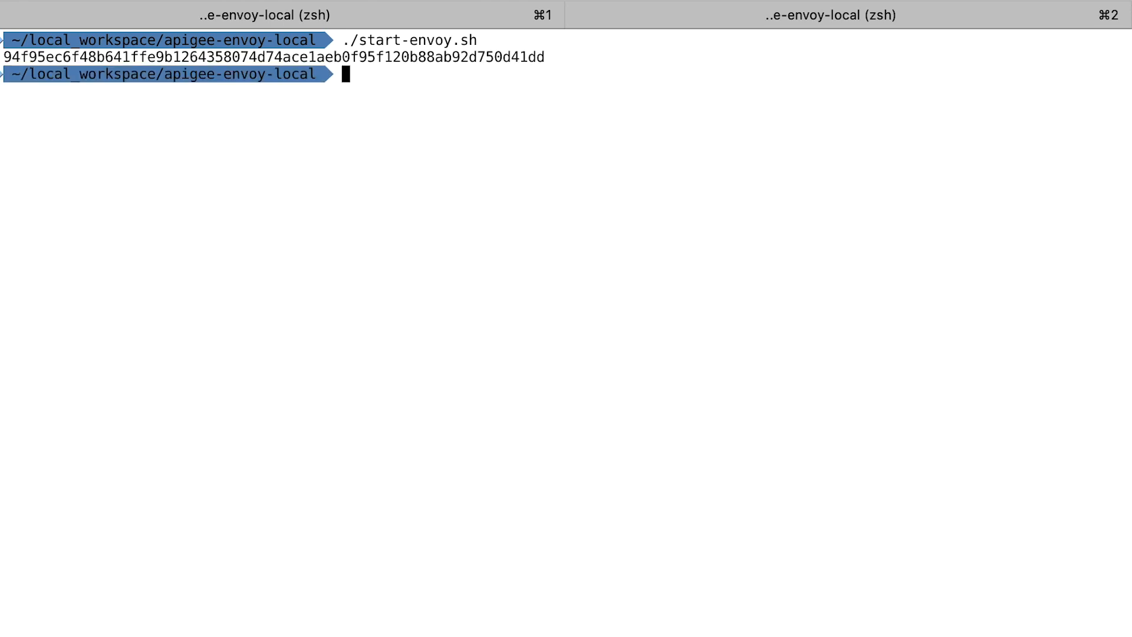
# List the workspace with ls -ltr and take start-remote-service.sh into a new terminal tab
pyautogui.write('ls -ltr')
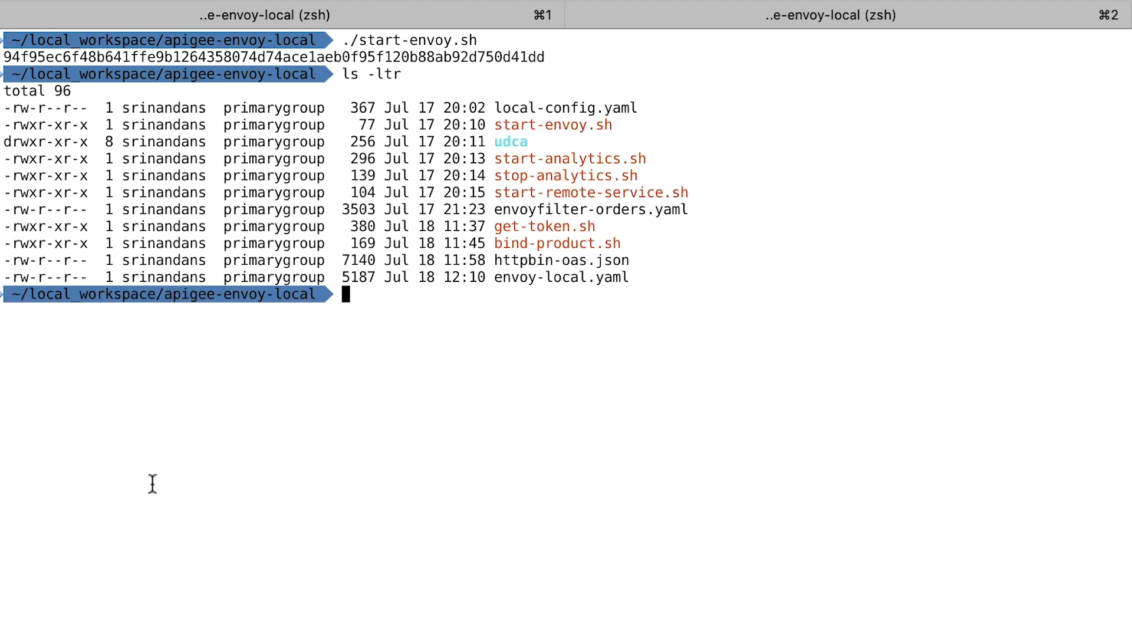
pyautogui.doubleClick(591, 192)
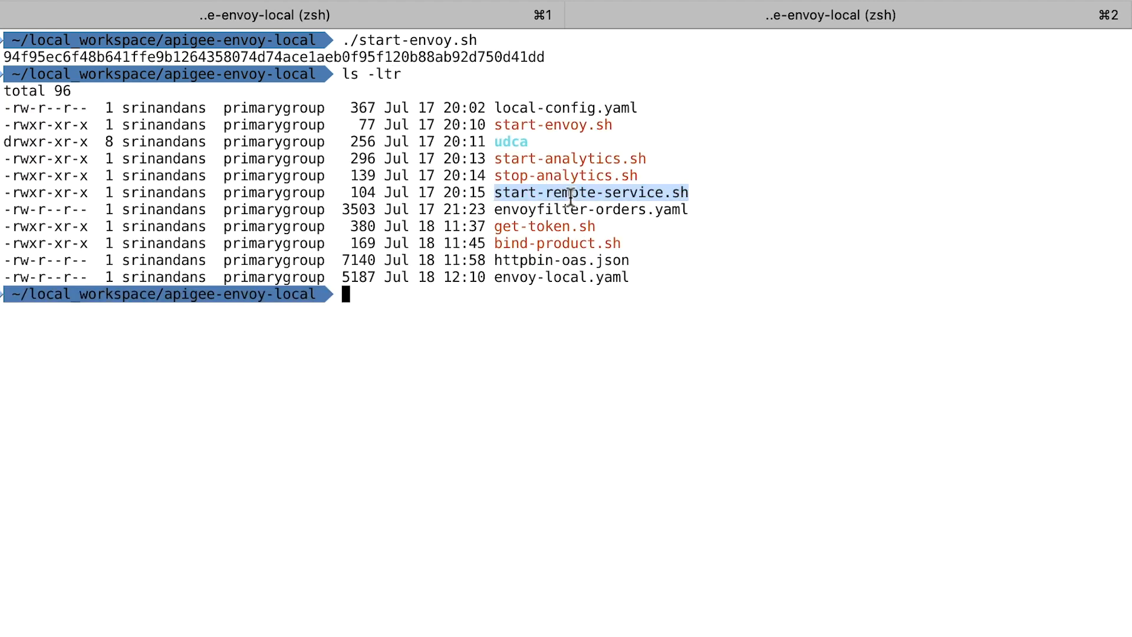
pyautogui.press('cmd+t')
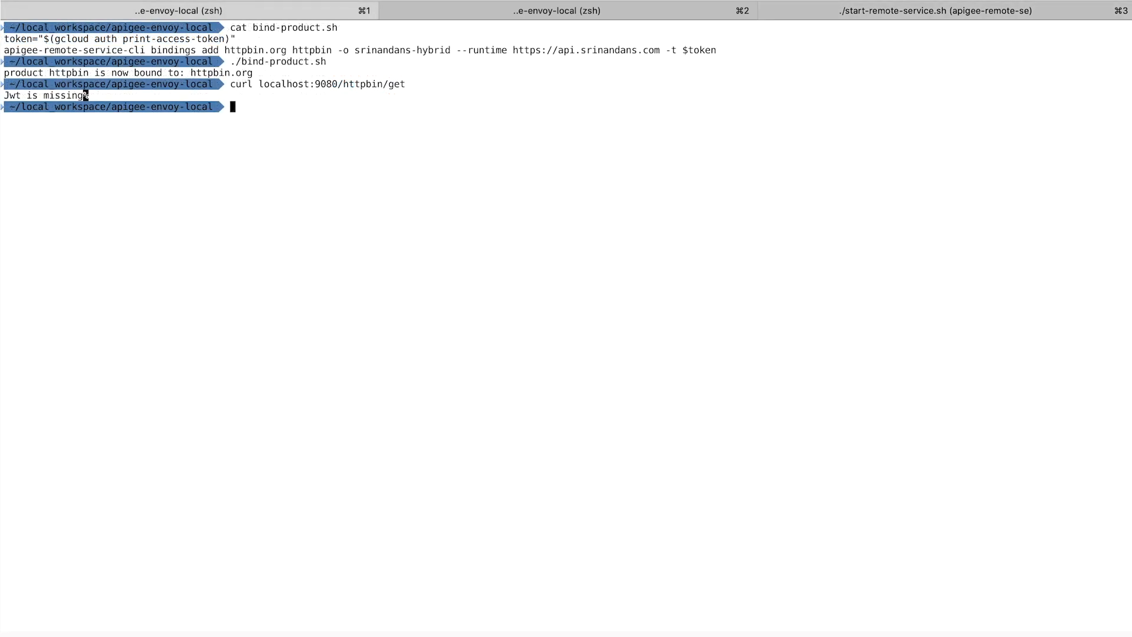
# Print get-token.sh, which fetches an access token and parses the httpbin JWT
pyautogui.write('cat get-token.sh')
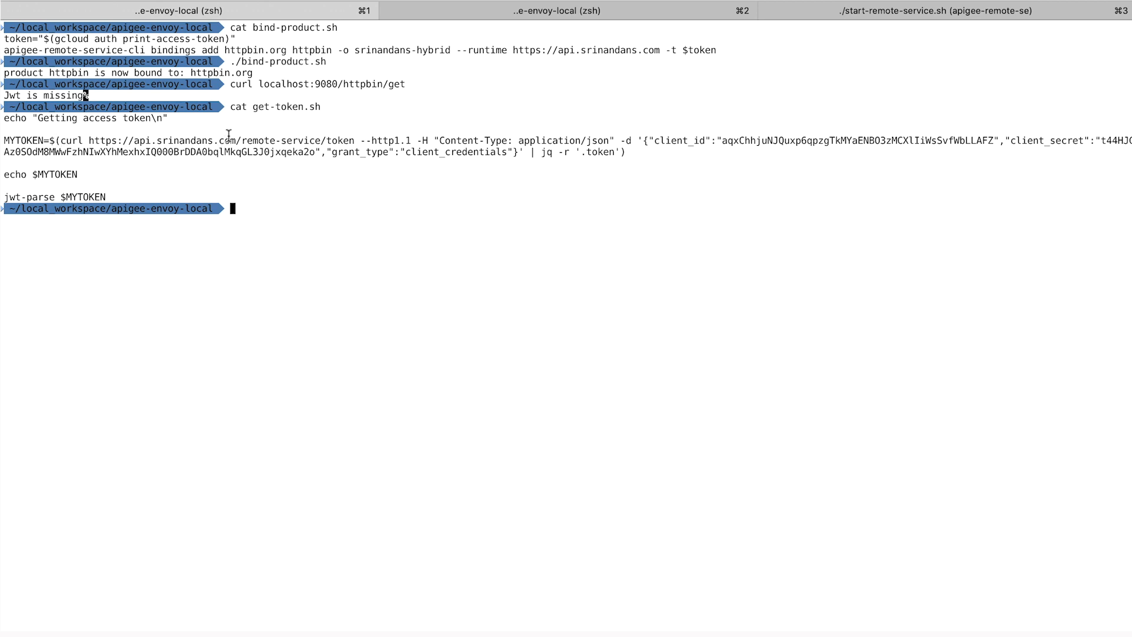
pyautogui.press('Enter')
pyautogui.write('./get-token.sh')
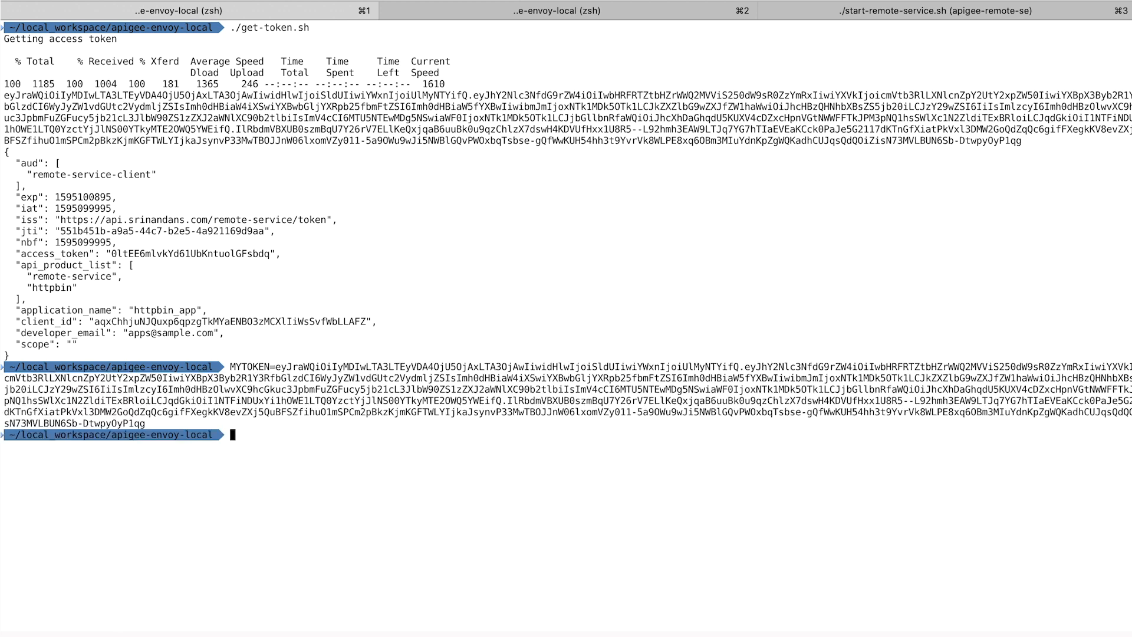
# Curl localhost:9080/httpbin/get with Bearer $MYTOKEN and get HTTP 200 with X-Apigee headers
pyautogui.write('clear')
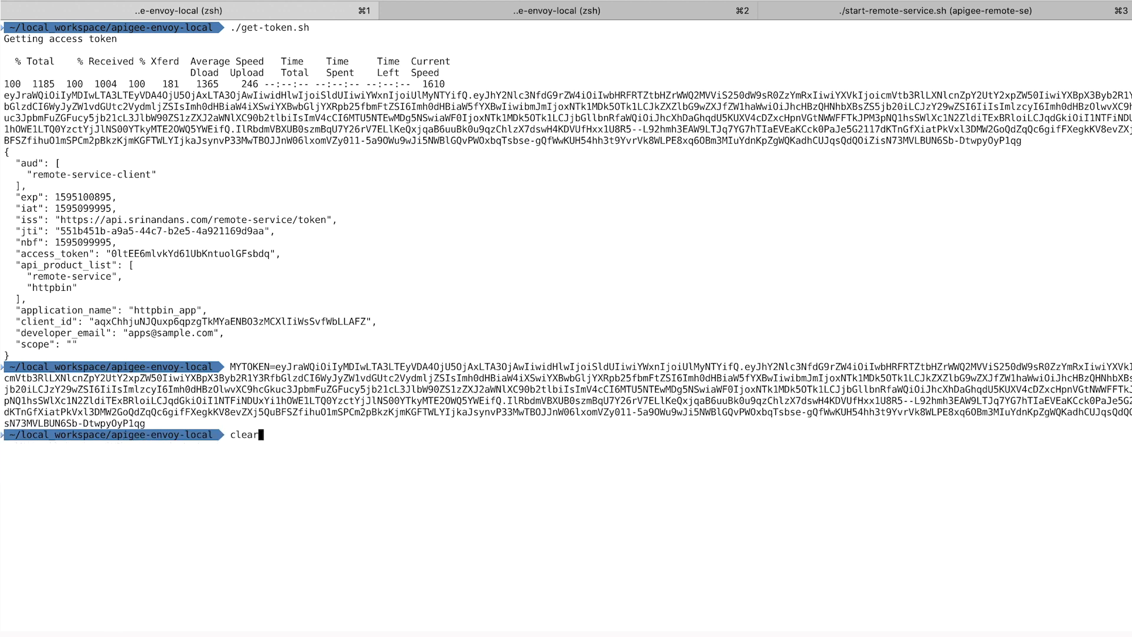
pyautogui.write('curl localhost:9080/httpbin/get -v -H "Authorization: Bearer $MYTOKEN"')
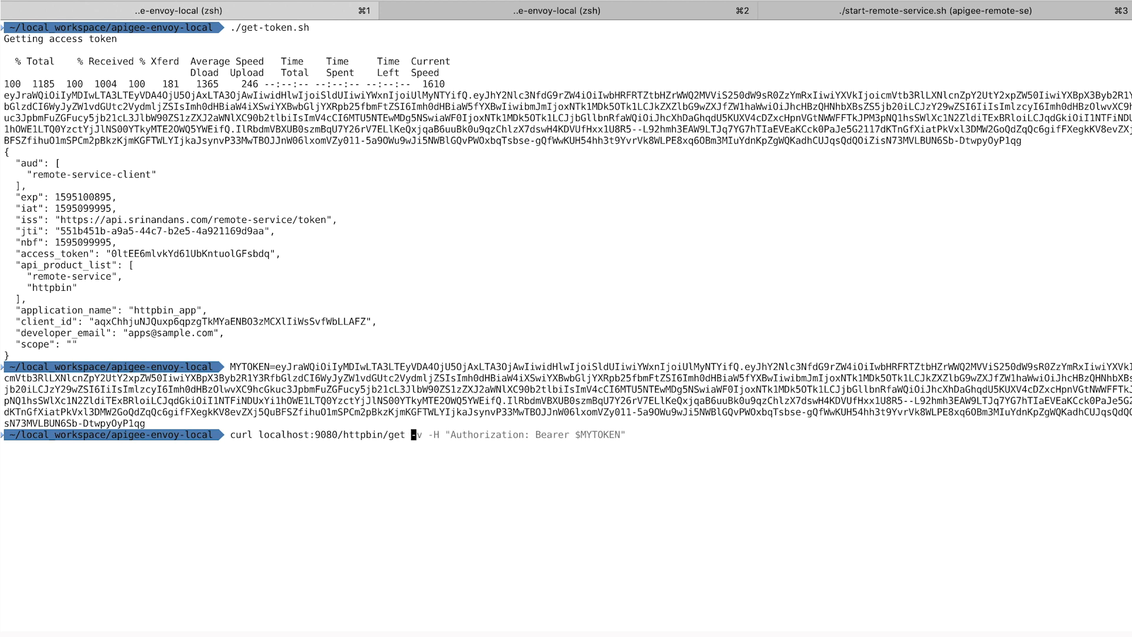
pyautogui.press('enter')
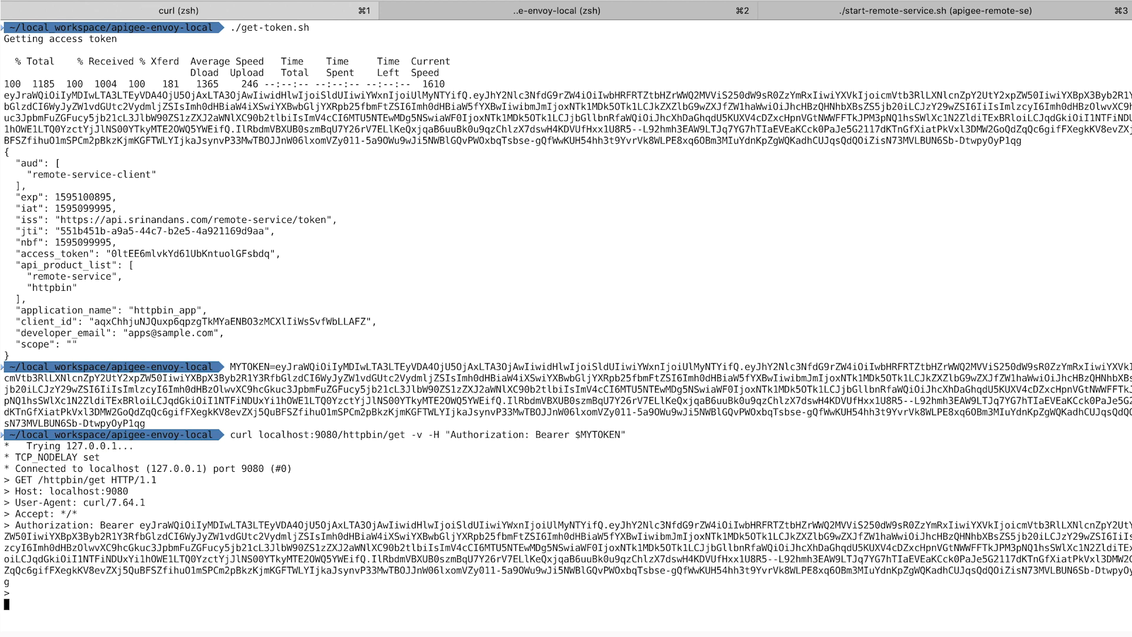
pyautogui.scroll(-3)
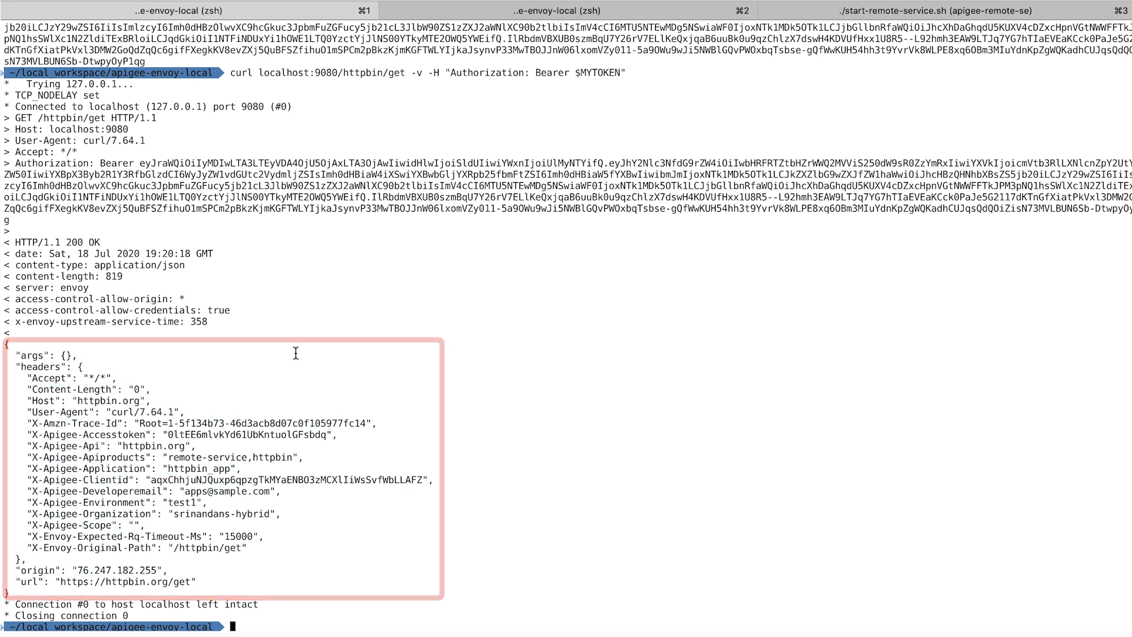
pyautogui.write('curl localhost:9080/httpbin/get -v -H "Authorization: Bearer $MYTOKEN"')
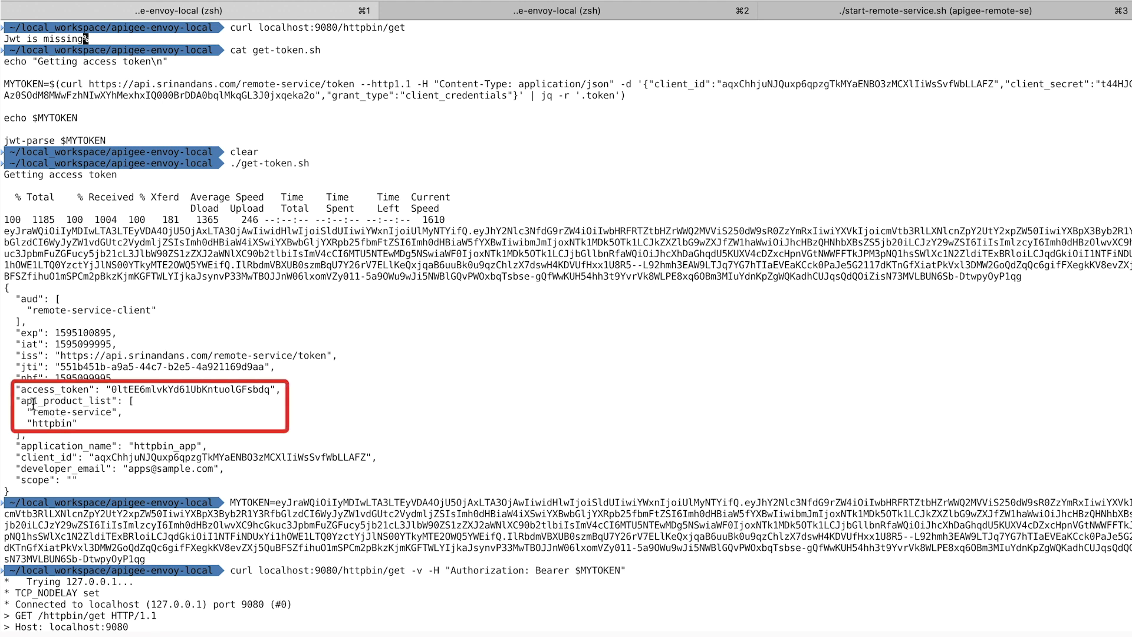
pyautogui.moveTo(46, 424)
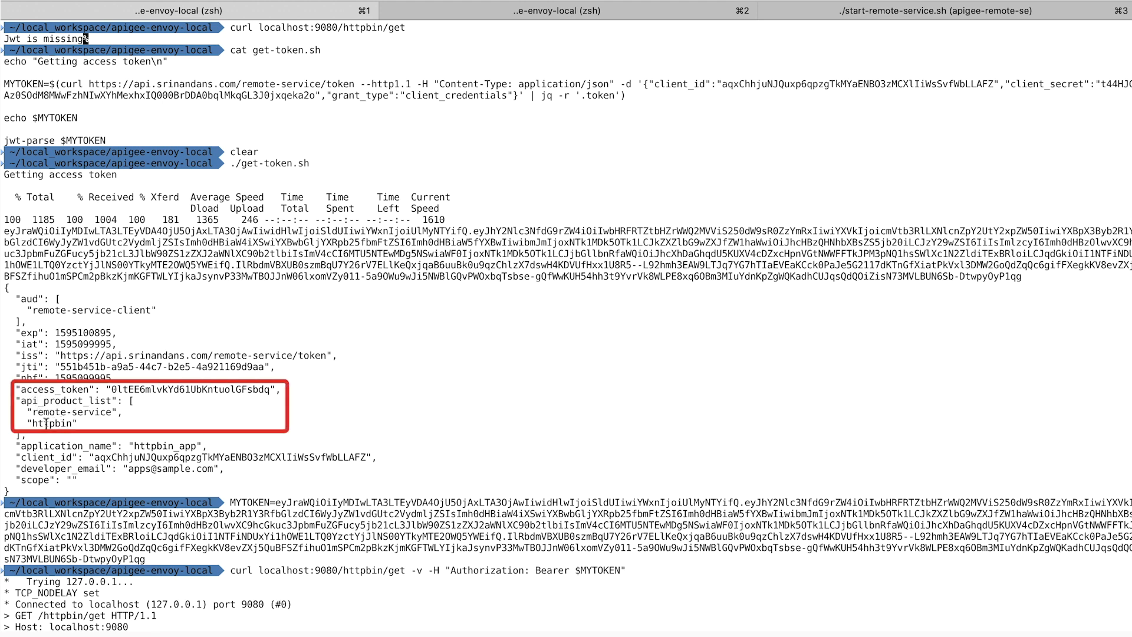
pyautogui.doubleClick(51, 423)
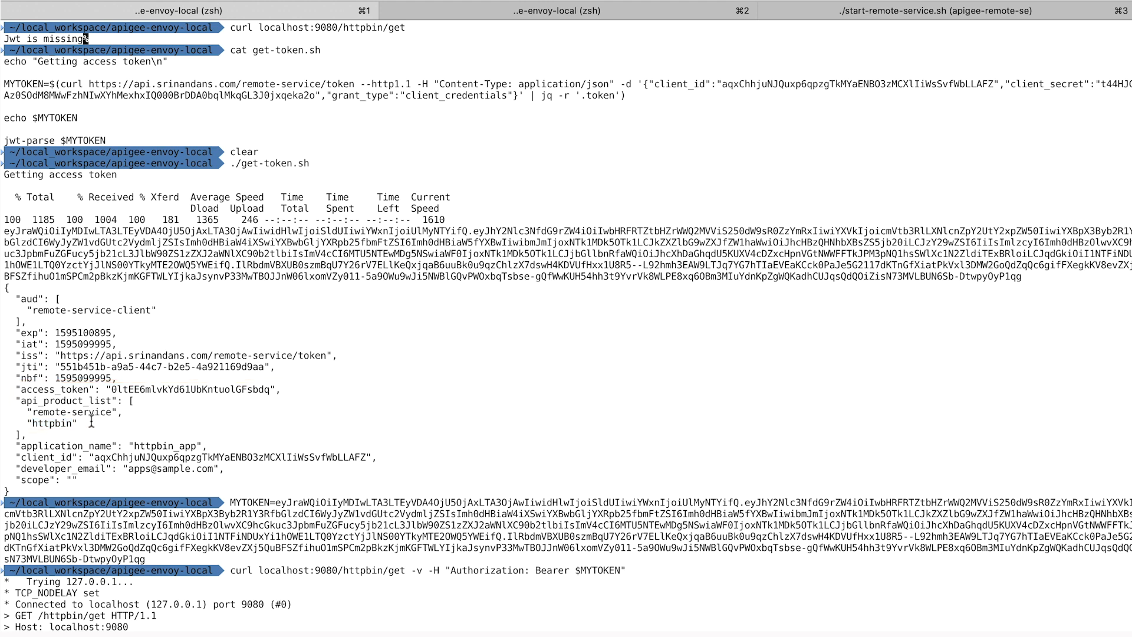
pyautogui.moveTo(254, 432)
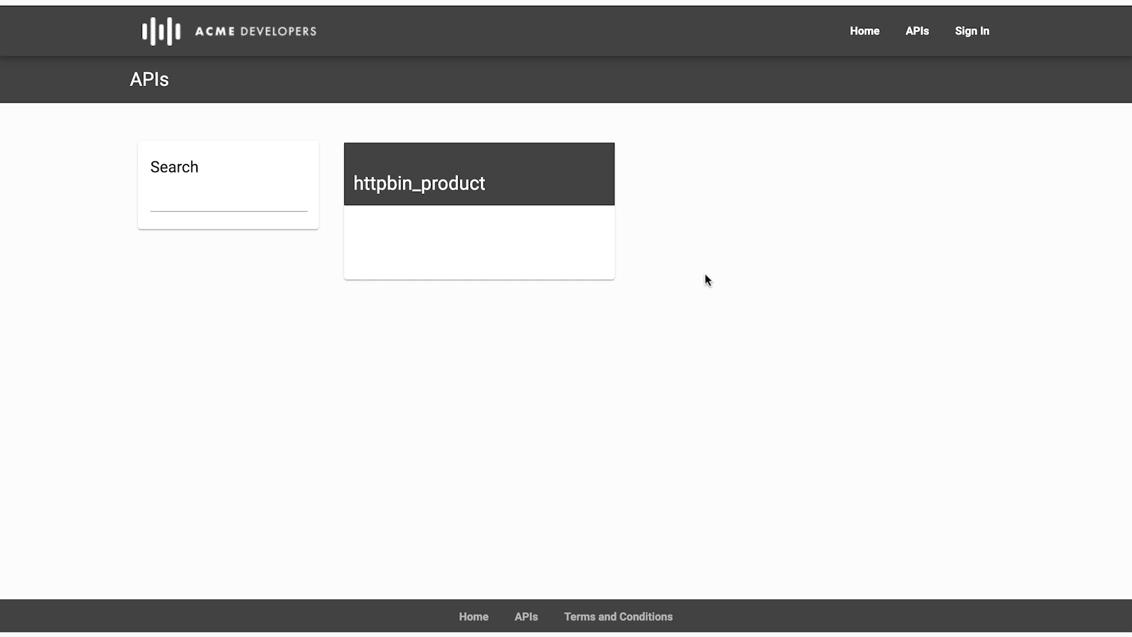
# View orders_app's credentials and products, then API Proxy Performance showing remote-service and httpbin.org traffic
pyautogui.click(479, 182)
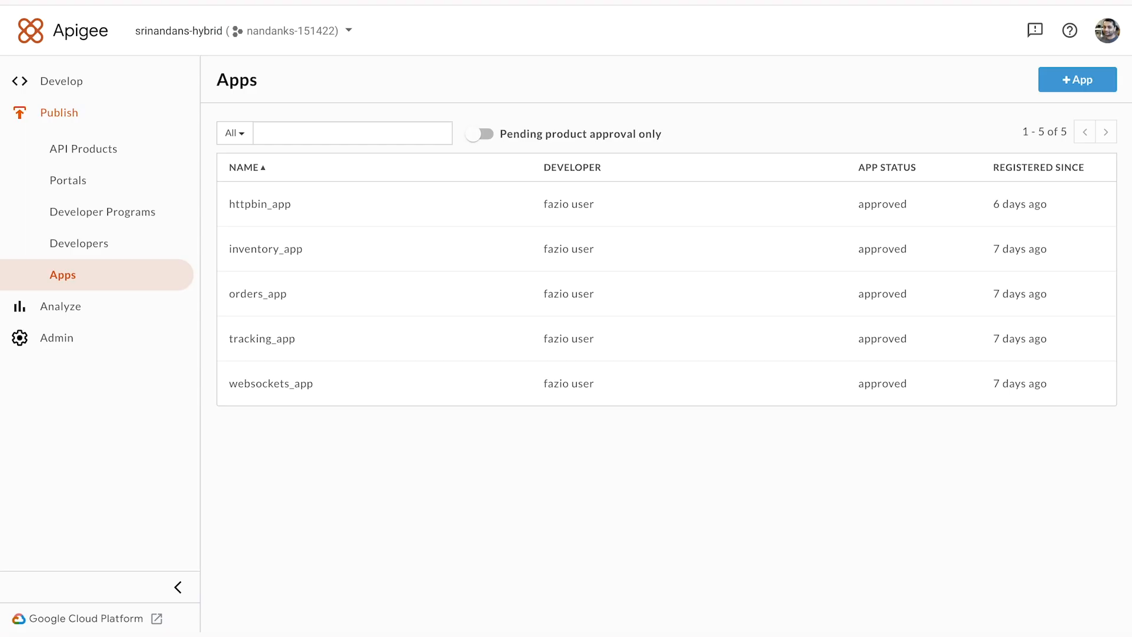
pyautogui.click(259, 203)
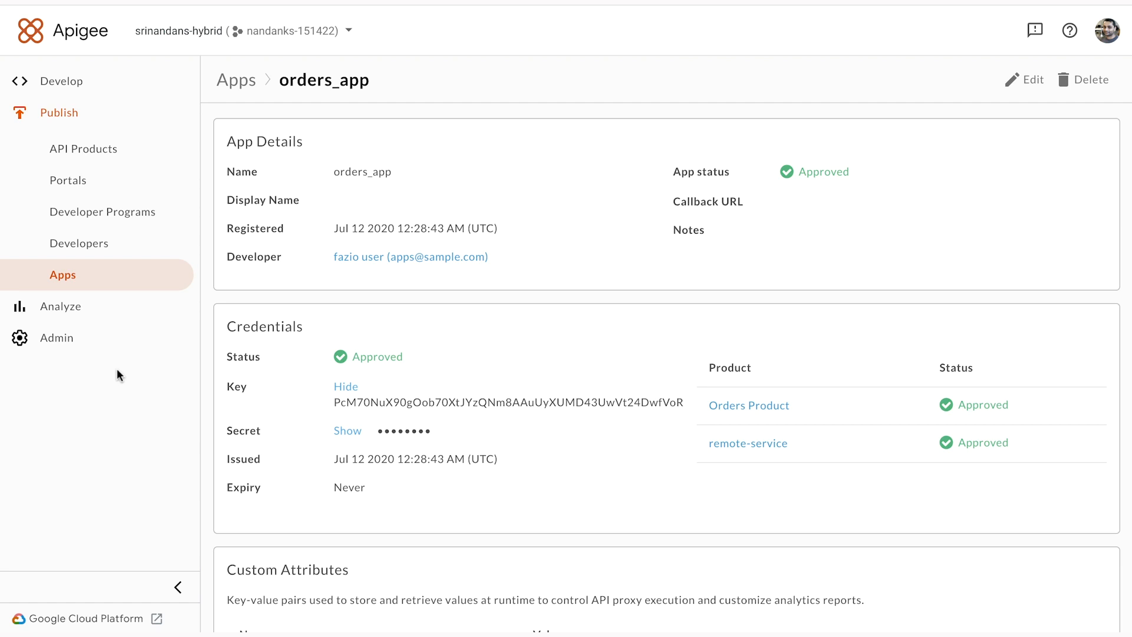
pyautogui.click(60, 144)
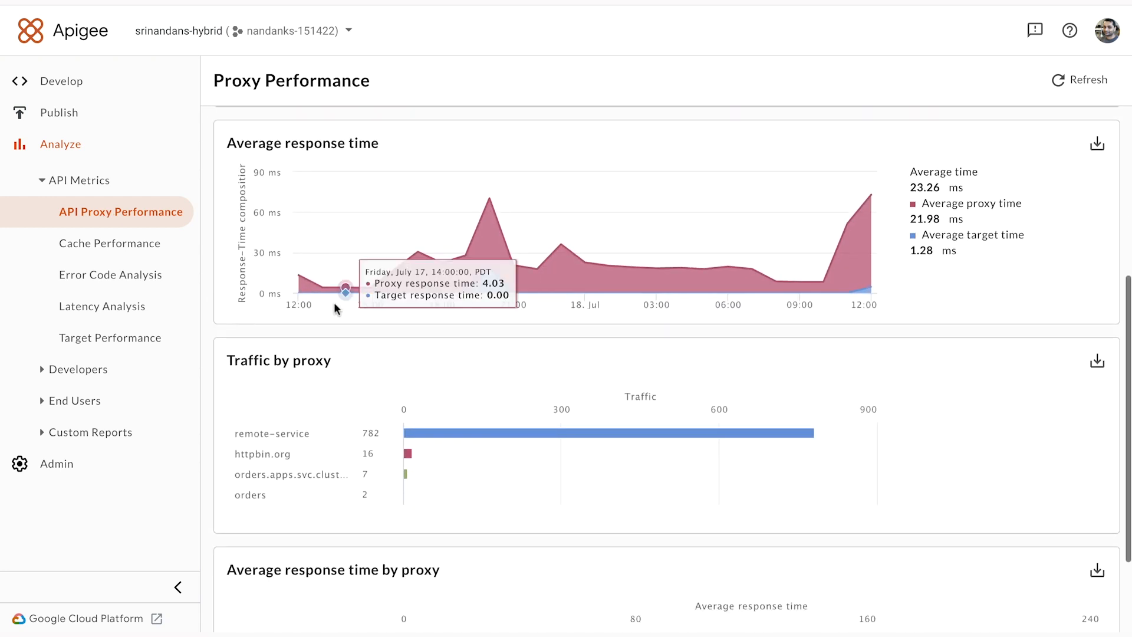
pyautogui.moveTo(286, 477)
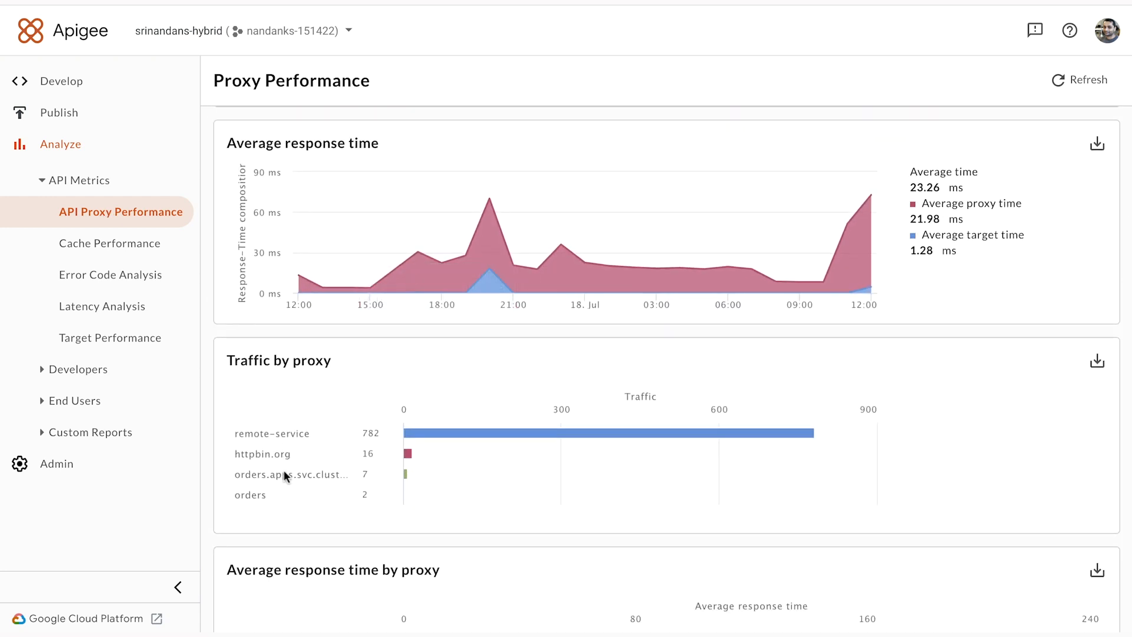
pyautogui.moveTo(406, 454)
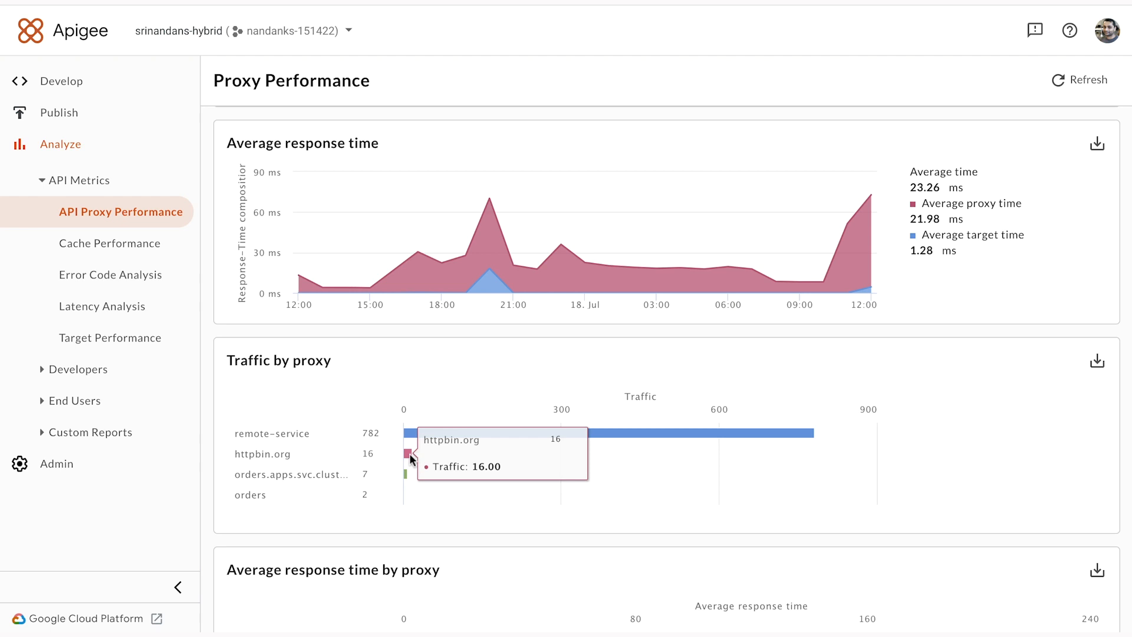
pyautogui.moveTo(411, 466)
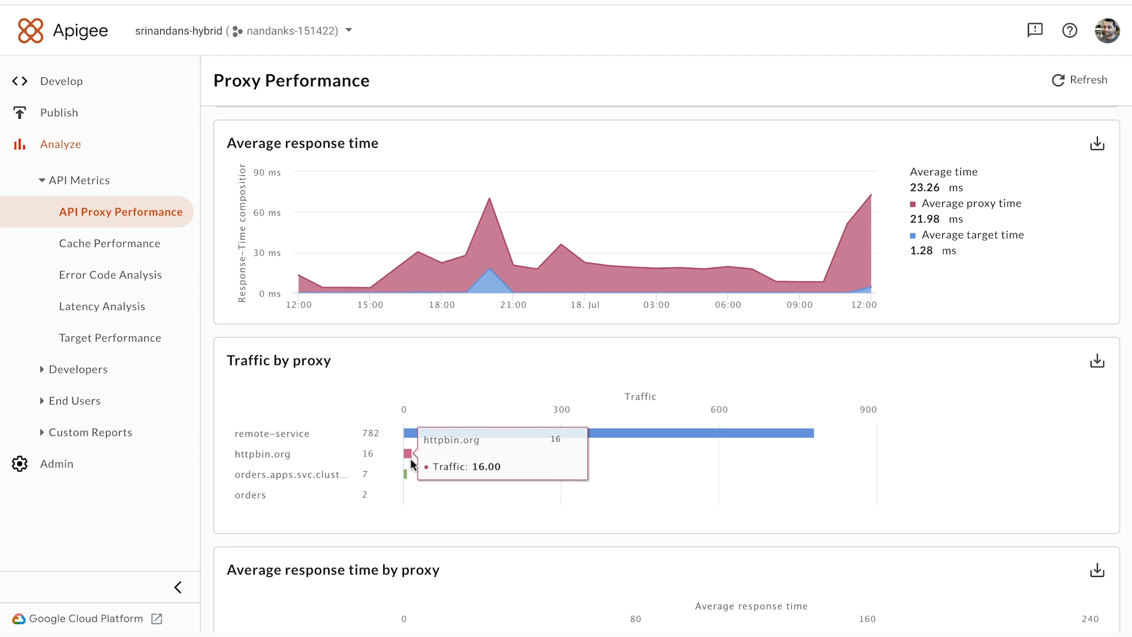
pyautogui.moveTo(407, 478)
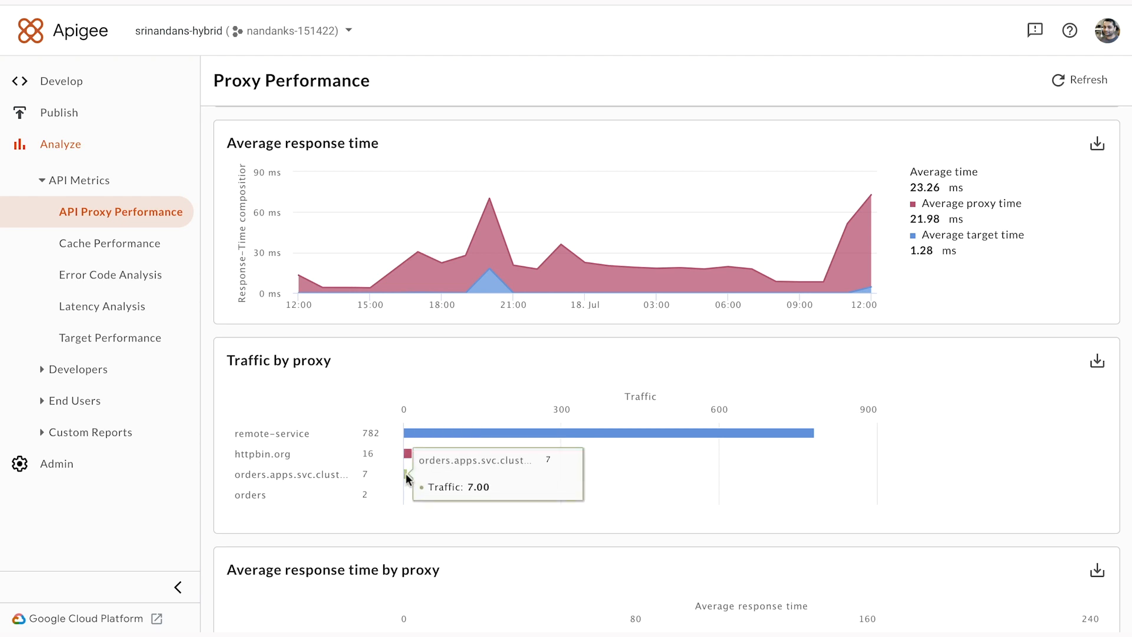